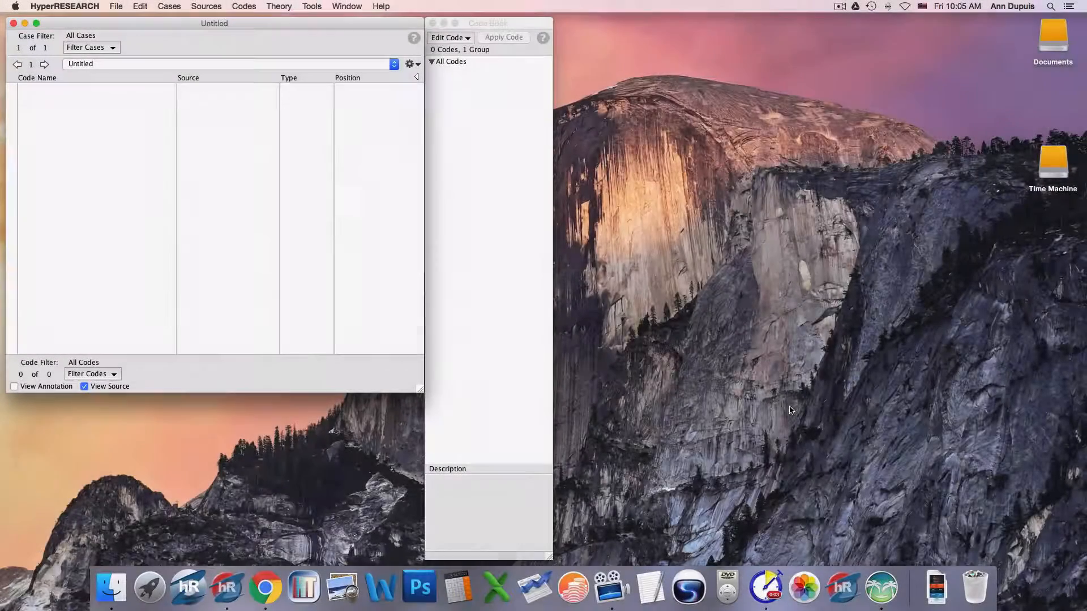
pyautogui.moveTo(689, 374)
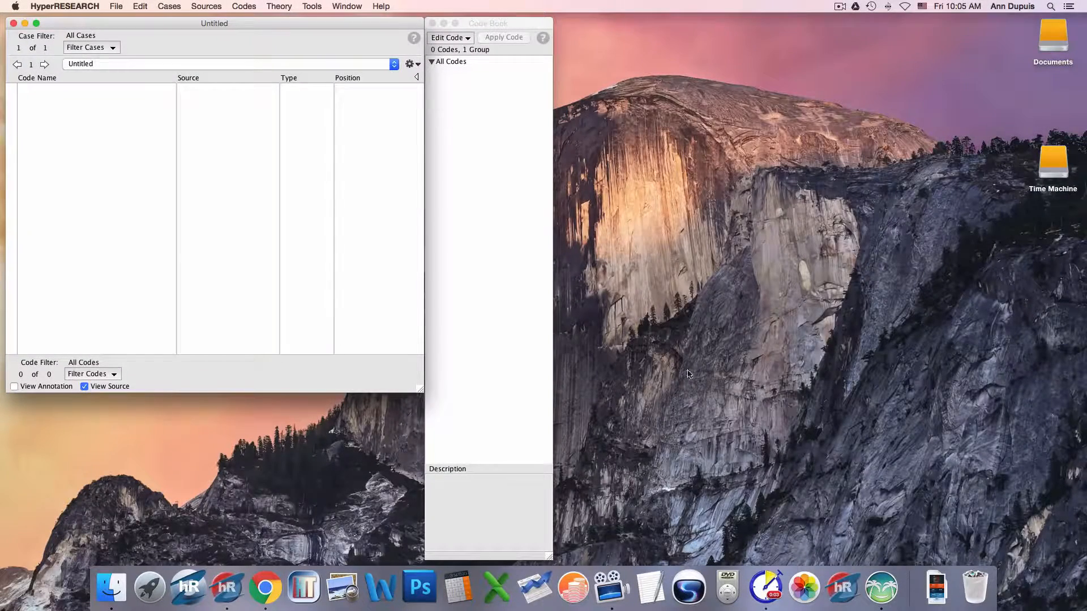
pyautogui.moveTo(209, 145)
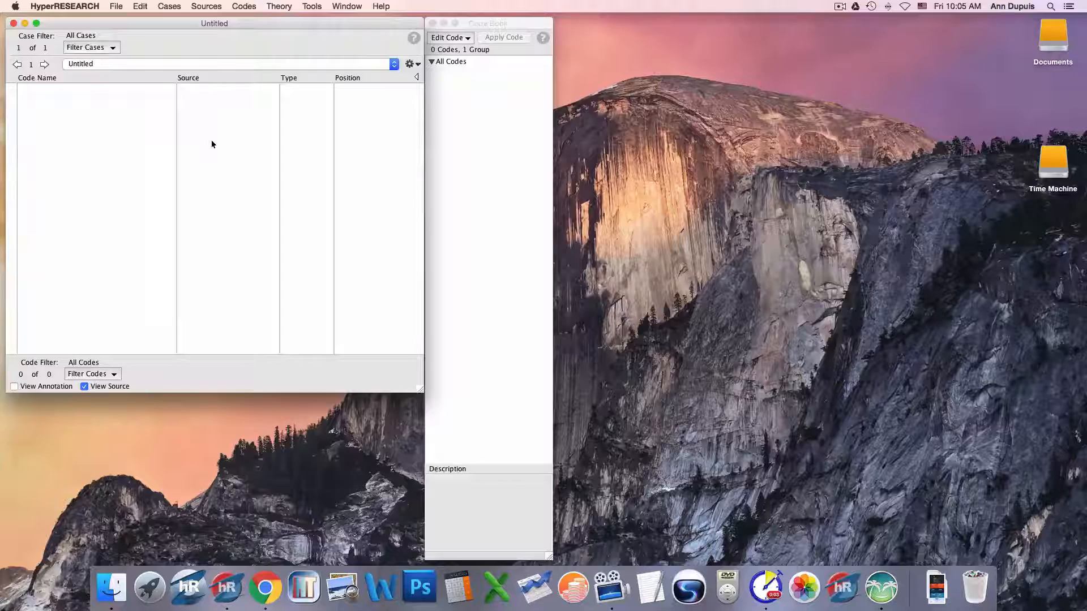
pyautogui.moveTo(341, 179)
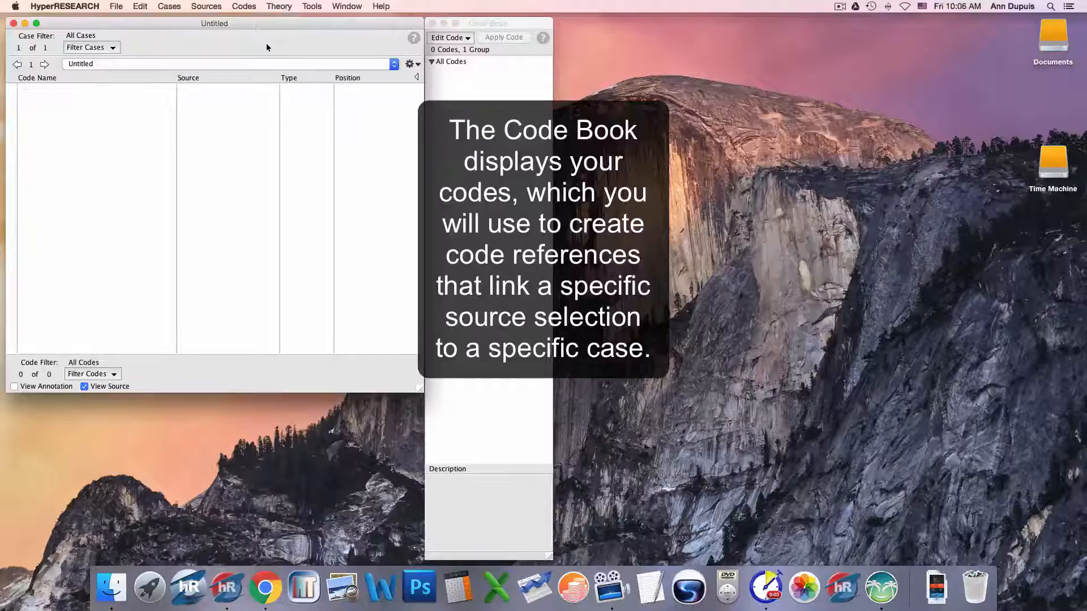
# Step: Open the VIN120817 pet treat investigation .docx from Pet Food Studies > Chicken Jerky Study as a text source
pyautogui.click(206, 6)
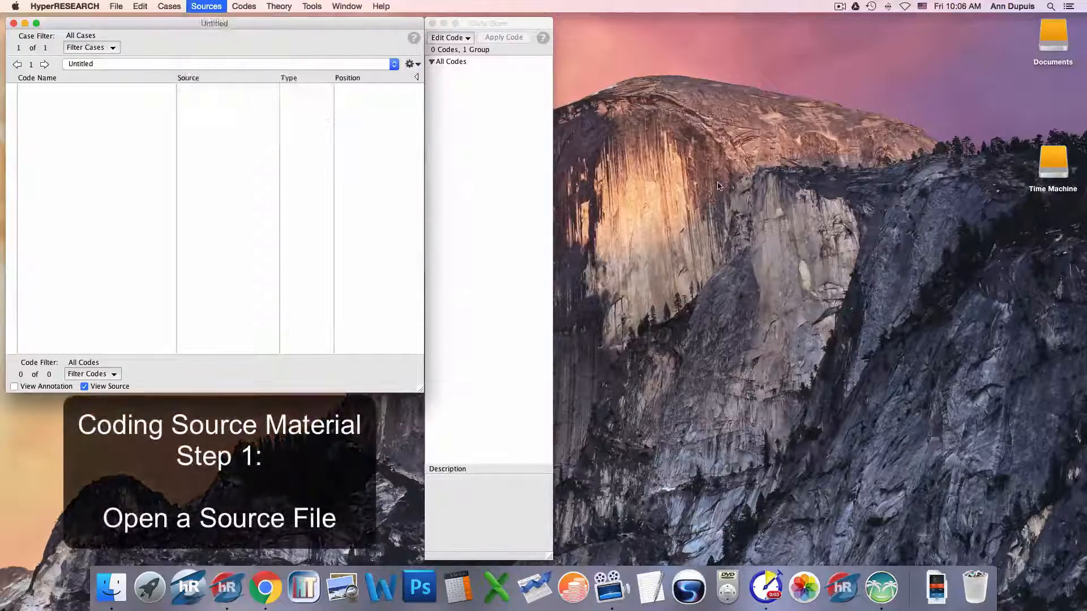
pyautogui.moveTo(721, 195)
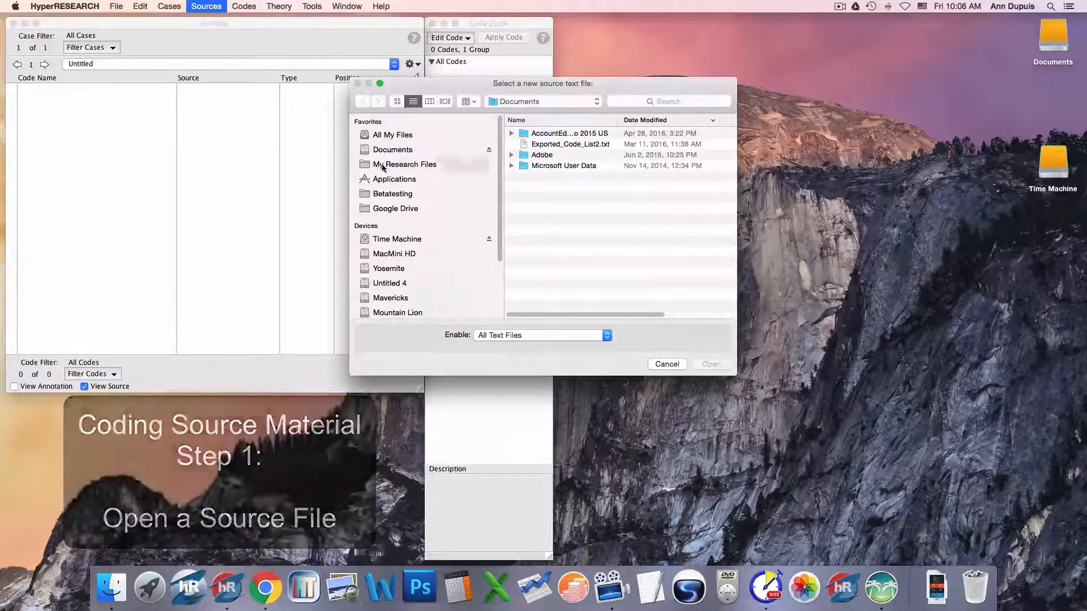
pyautogui.click(405, 165)
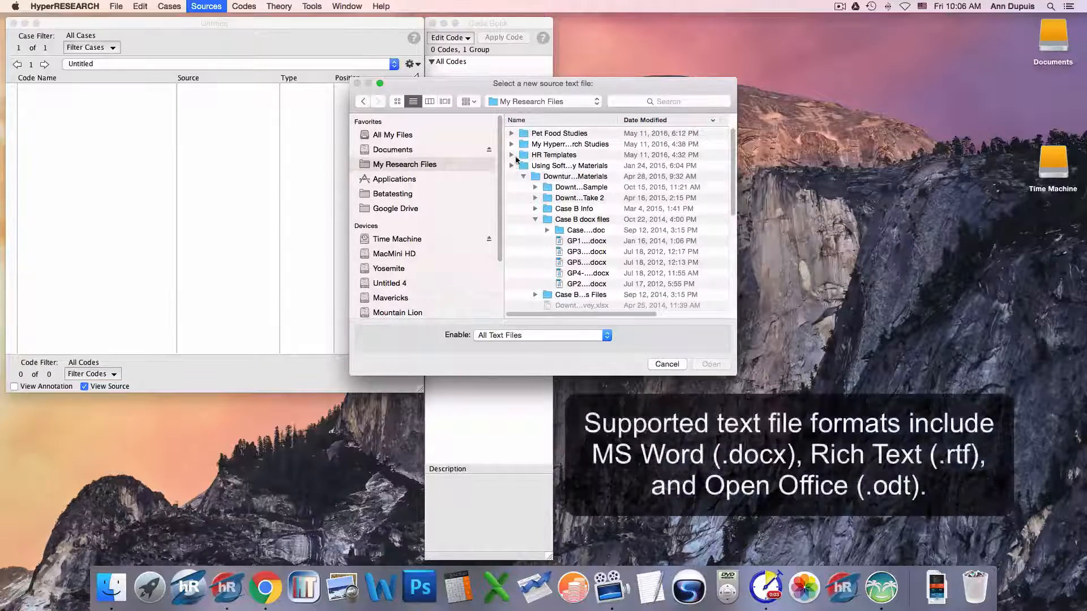
pyautogui.doubleClick(559, 133)
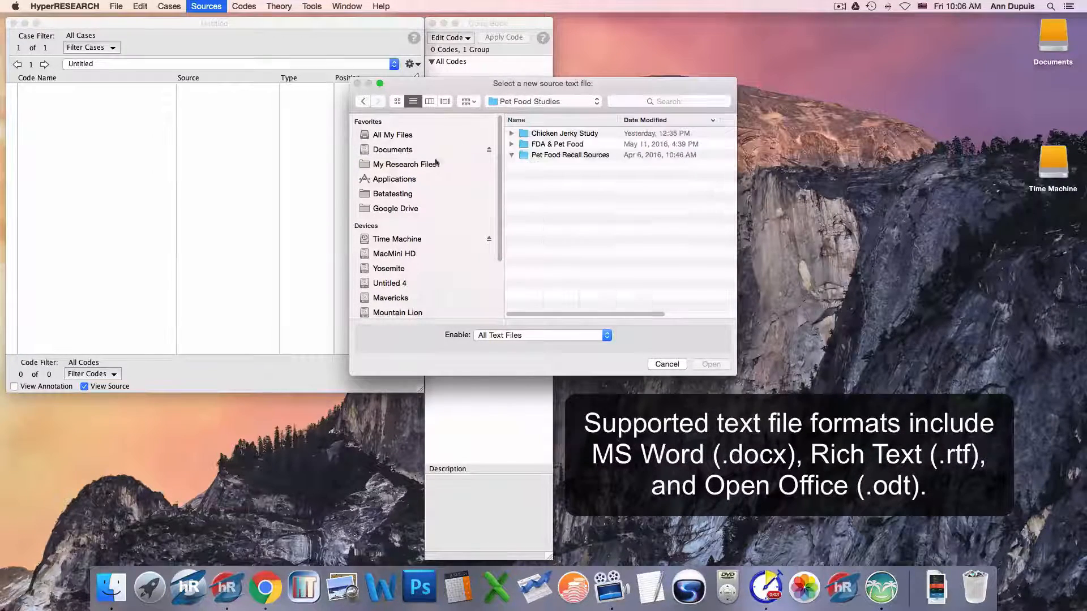
pyautogui.click(512, 155)
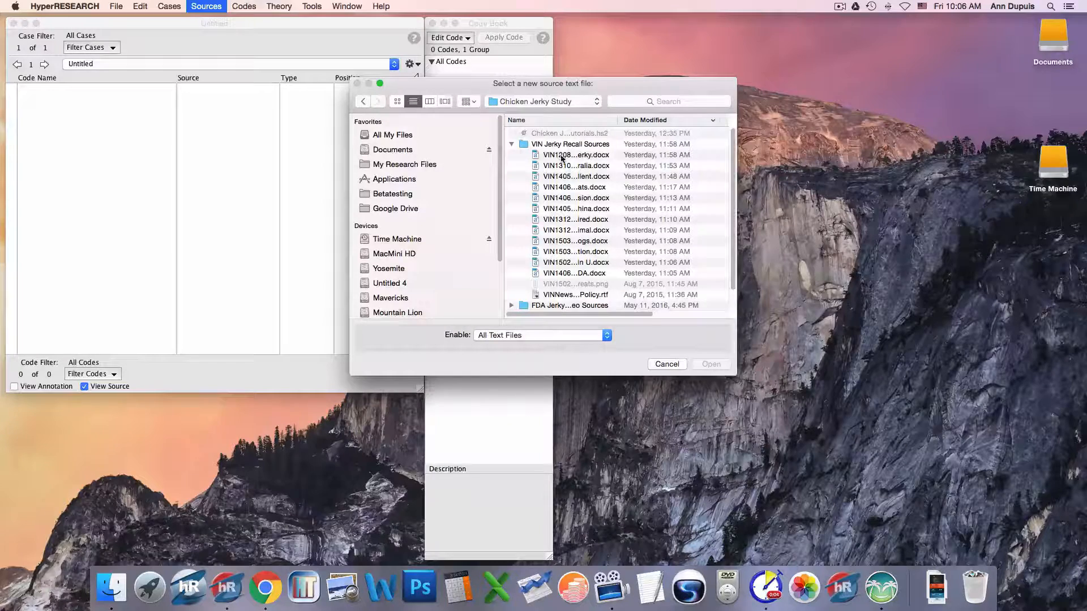
pyautogui.click(575, 155)
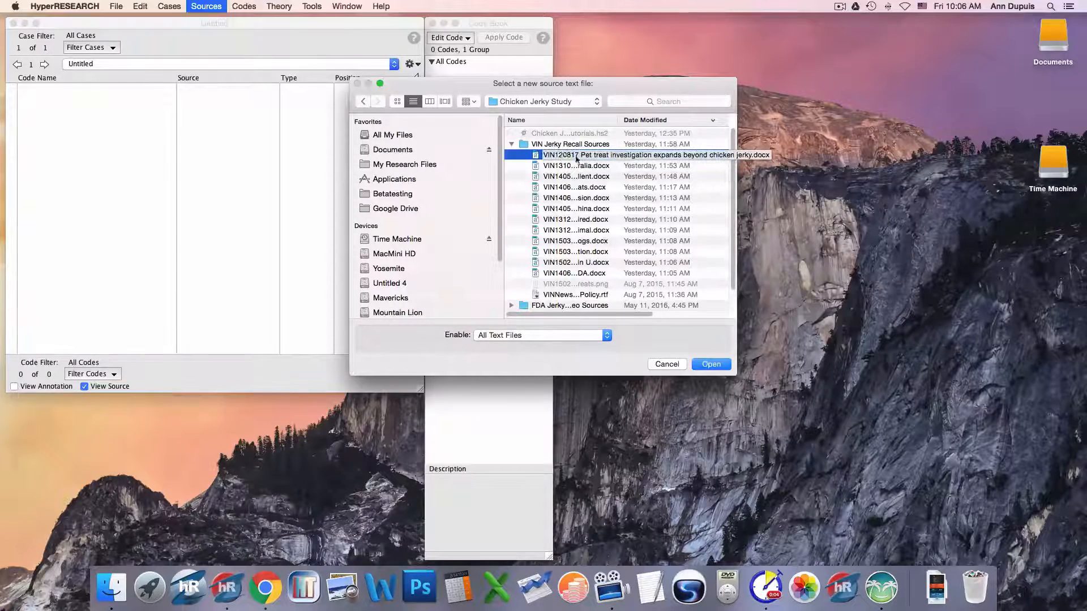
pyautogui.click(576, 155)
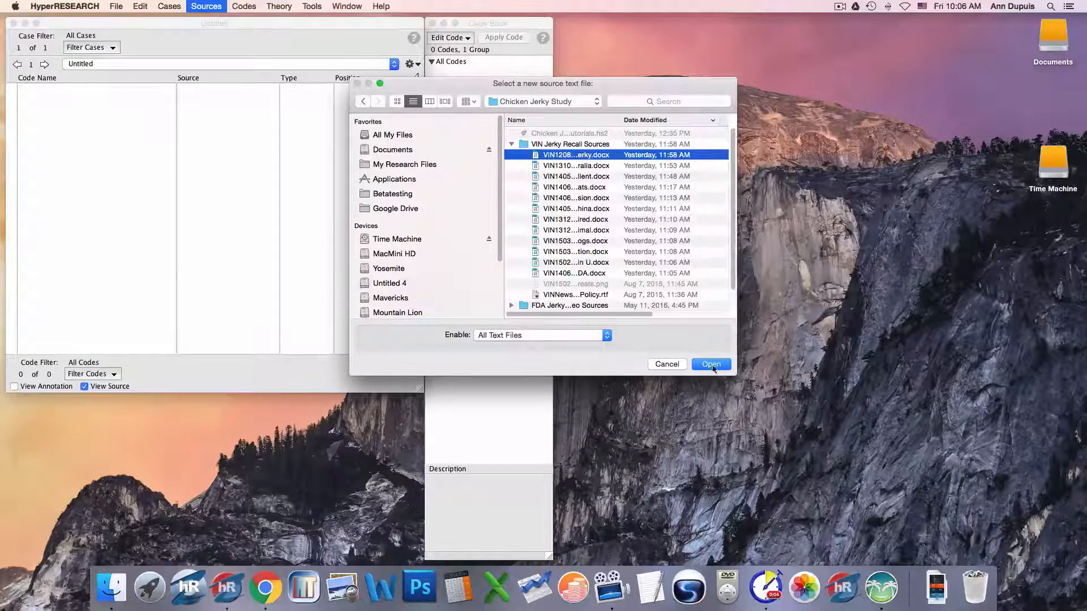
pyautogui.click(711, 364)
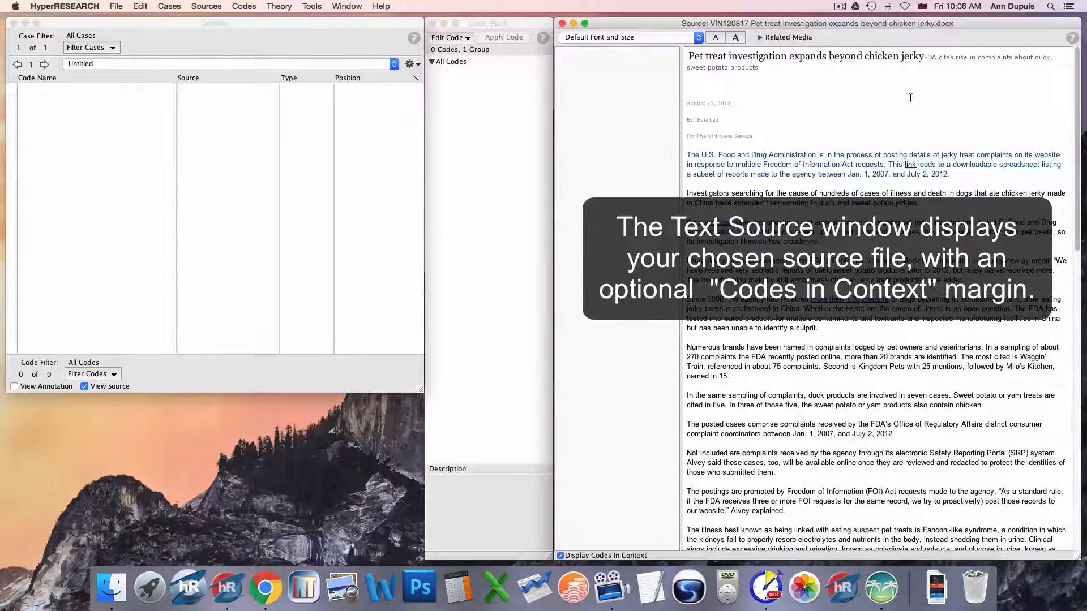
pyautogui.moveTo(869, 104)
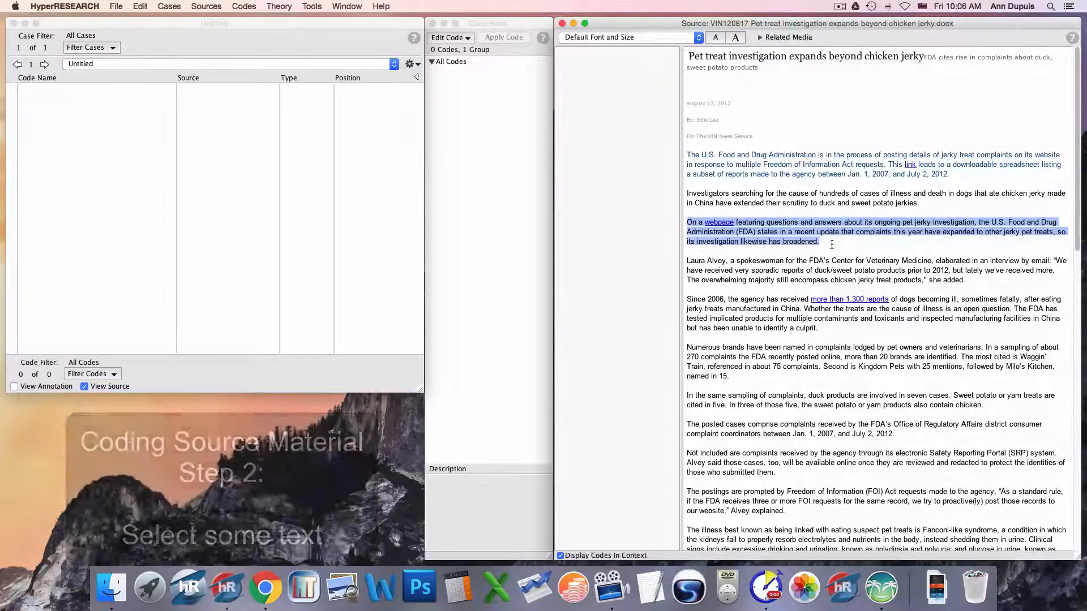
# Step: With the 'On a webpage…' FDA paragraph highlighted, open the Edit Code menu
pyautogui.click(448, 37)
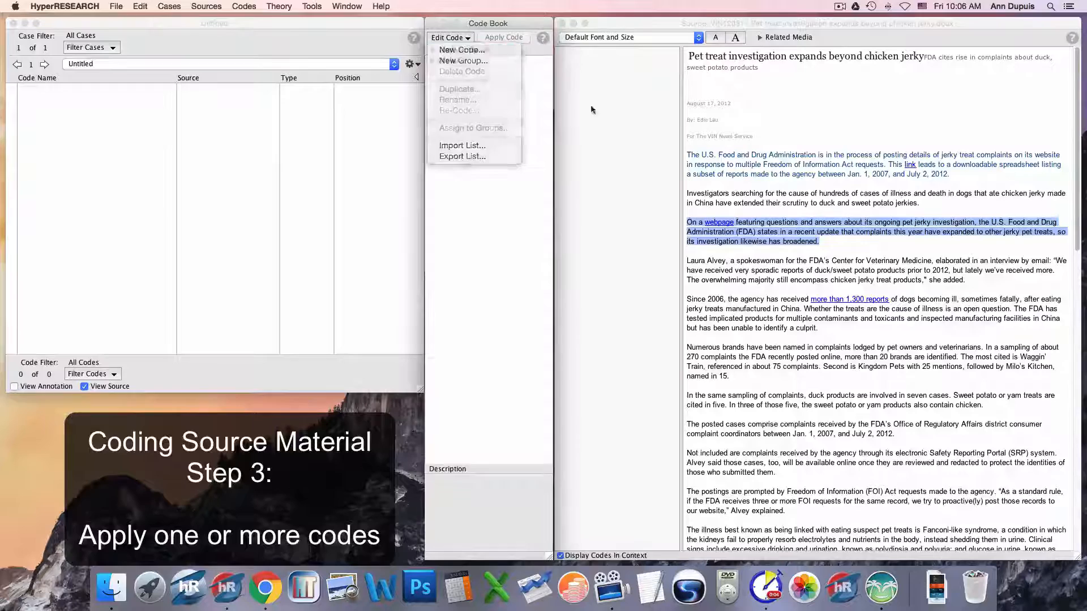
# Step: Create a new code named FDA
pyautogui.click(461, 50)
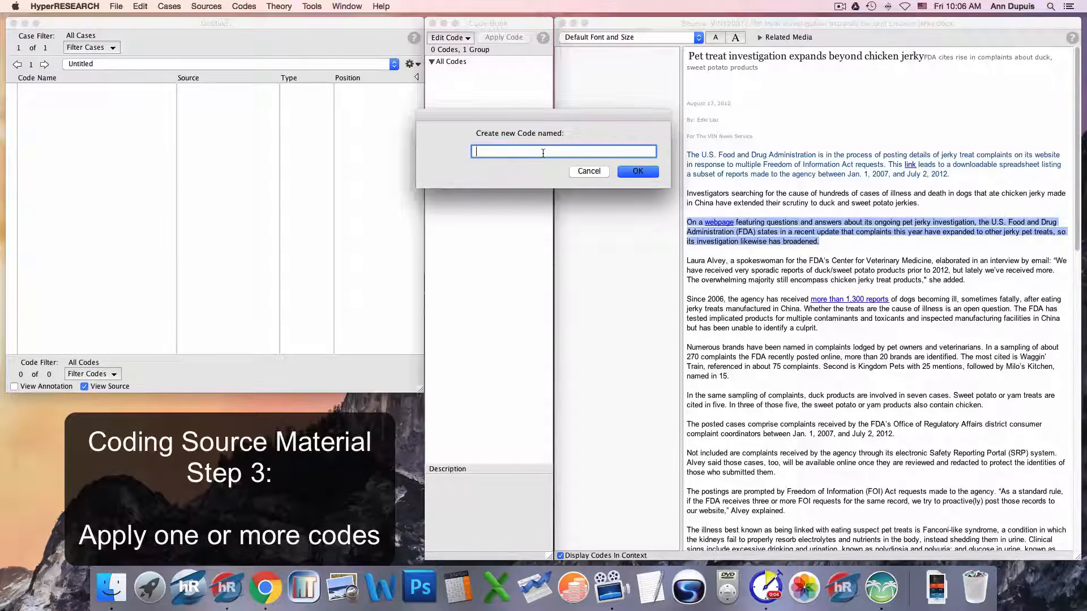
pyautogui.write('FDA')
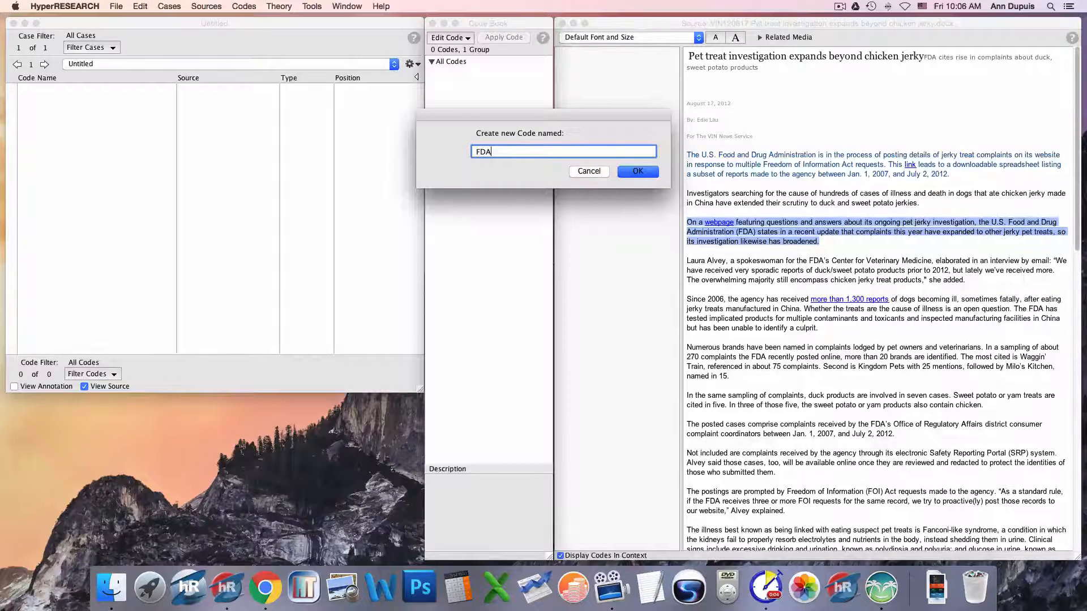
pyautogui.click(636, 171)
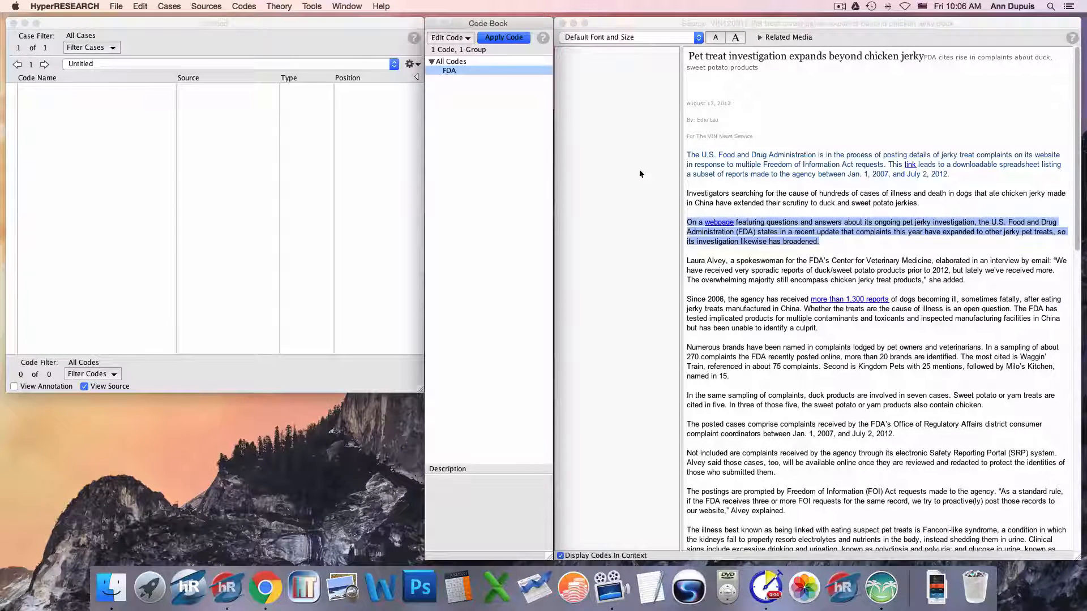
# Step: Create a 'complaints' code and apply both codes to the selected paragraph
pyautogui.click(449, 37)
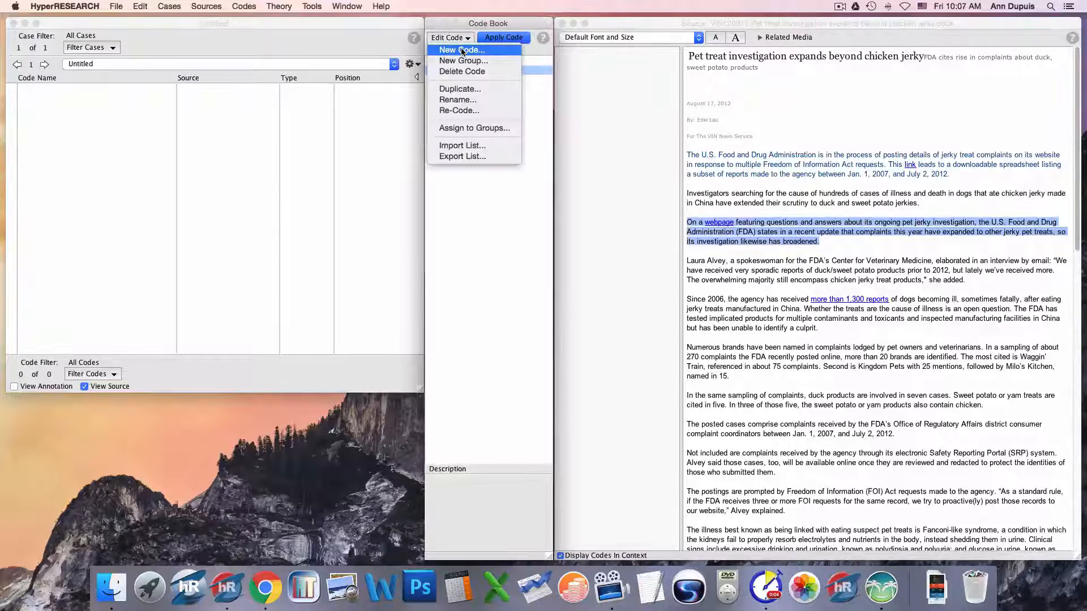
pyautogui.click(461, 50)
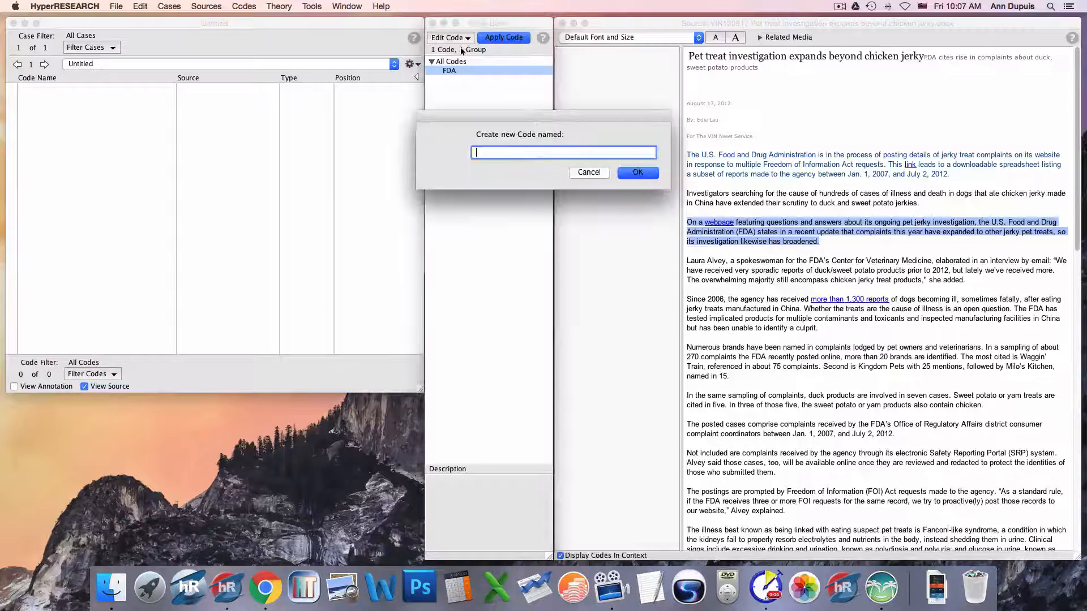
pyautogui.write('complaints')
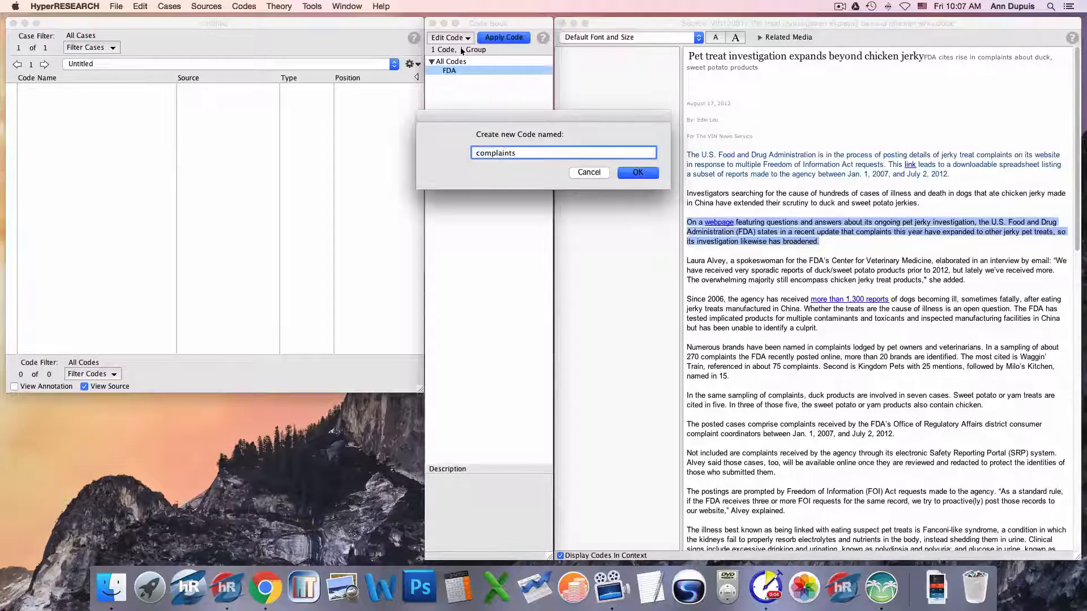
pyautogui.click(636, 173)
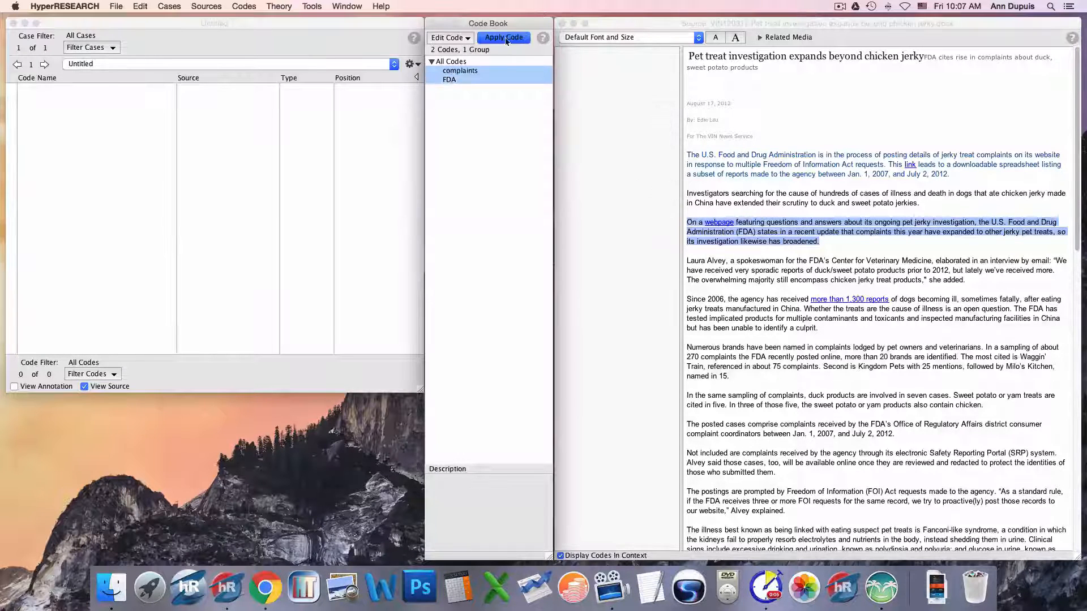
pyautogui.click(503, 37)
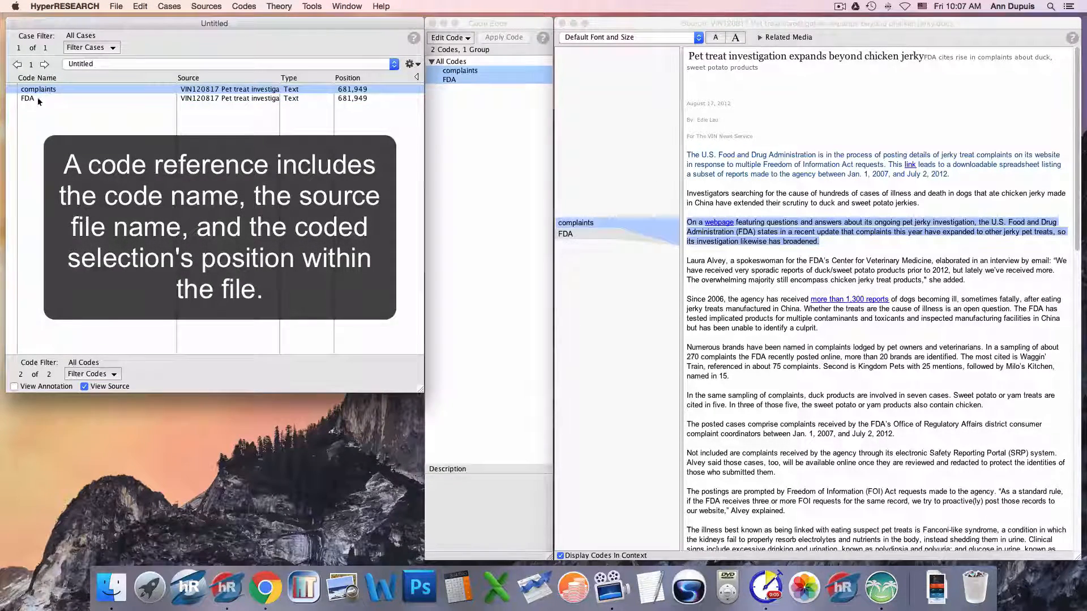
pyautogui.click(559, 23)
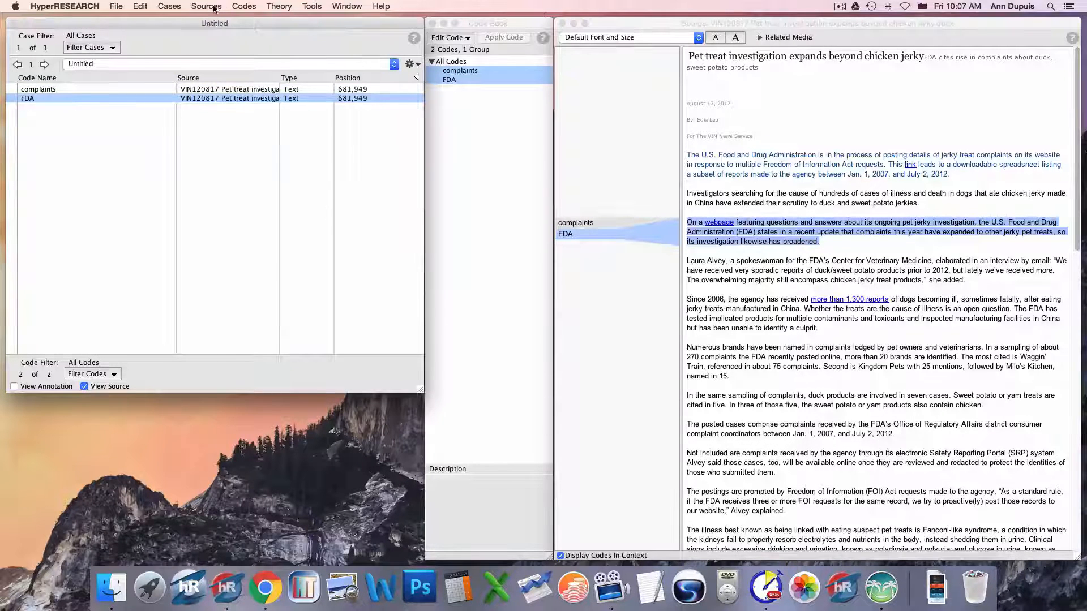
# Step: Add the VIN Jerky Recall Sources folder from Chicken Jerky Study to the Sources List
pyautogui.click(206, 6)
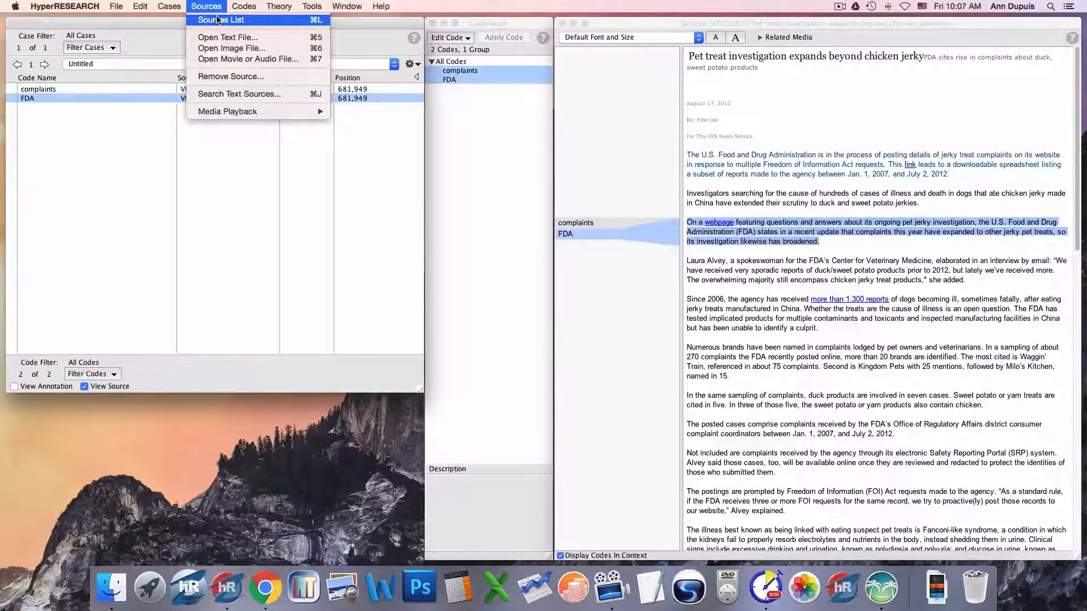
pyautogui.click(221, 19)
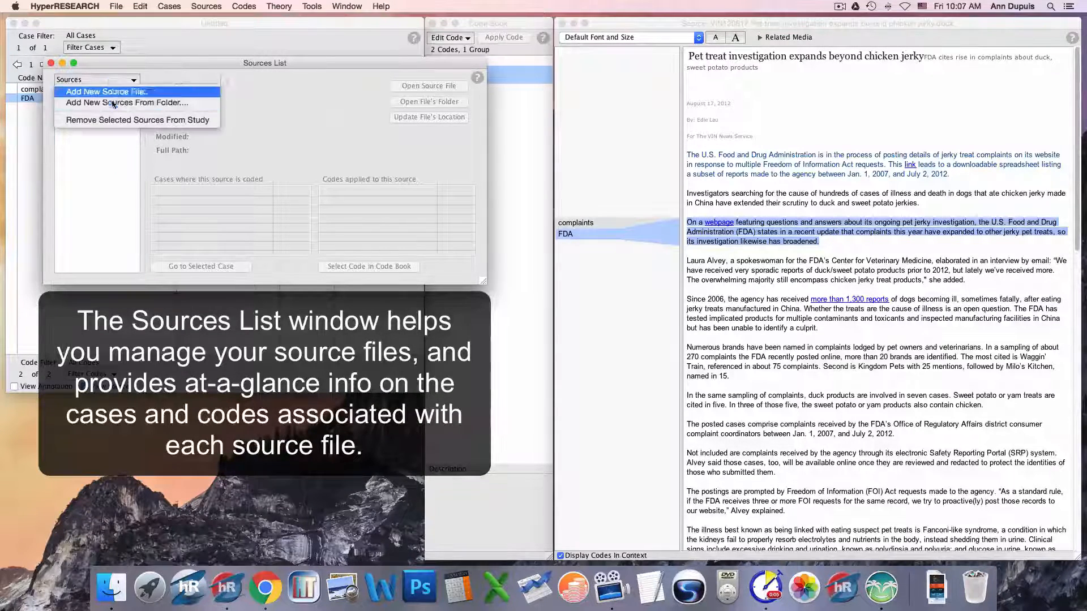
pyautogui.click(126, 102)
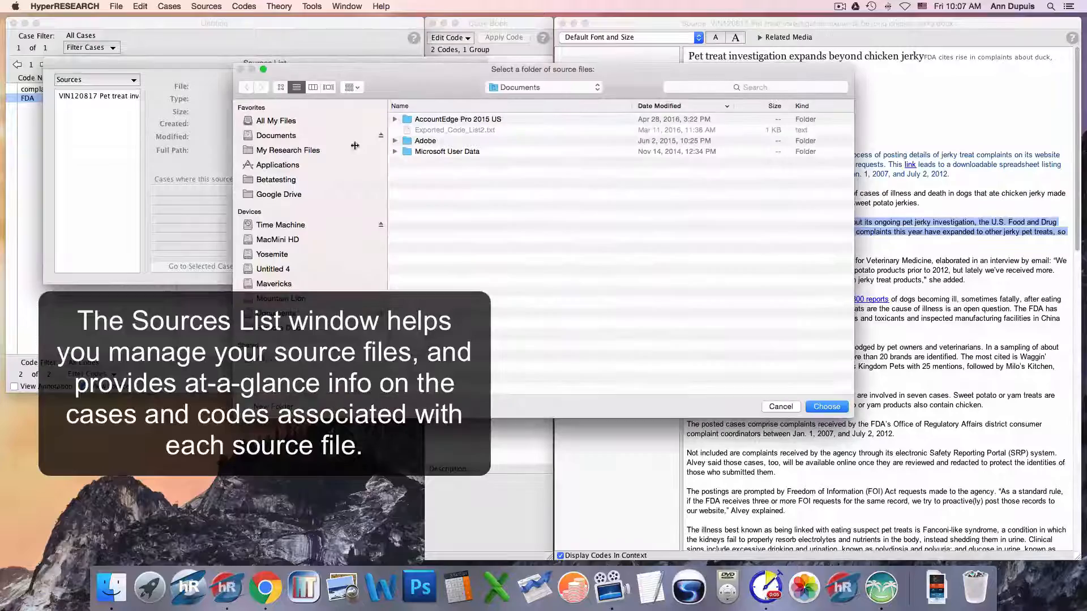
pyautogui.click(287, 150)
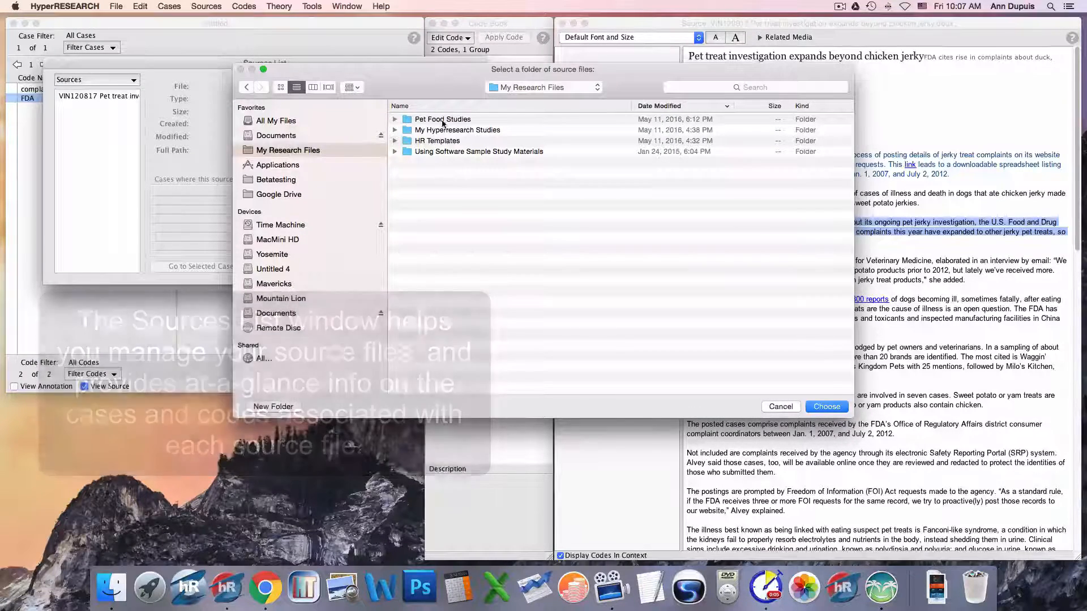
pyautogui.click(442, 119)
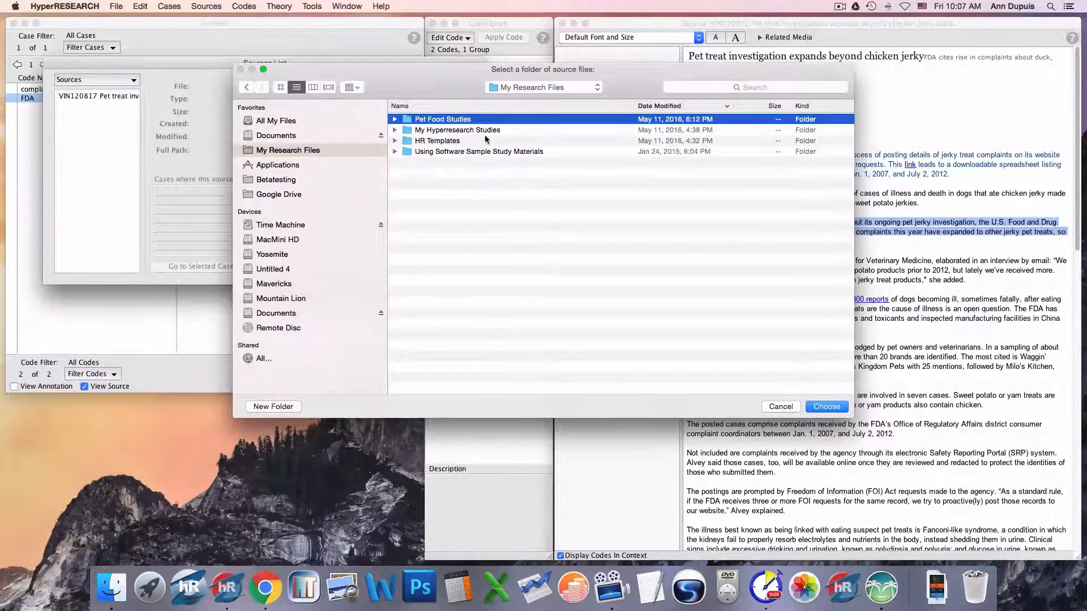
pyautogui.doubleClick(442, 118)
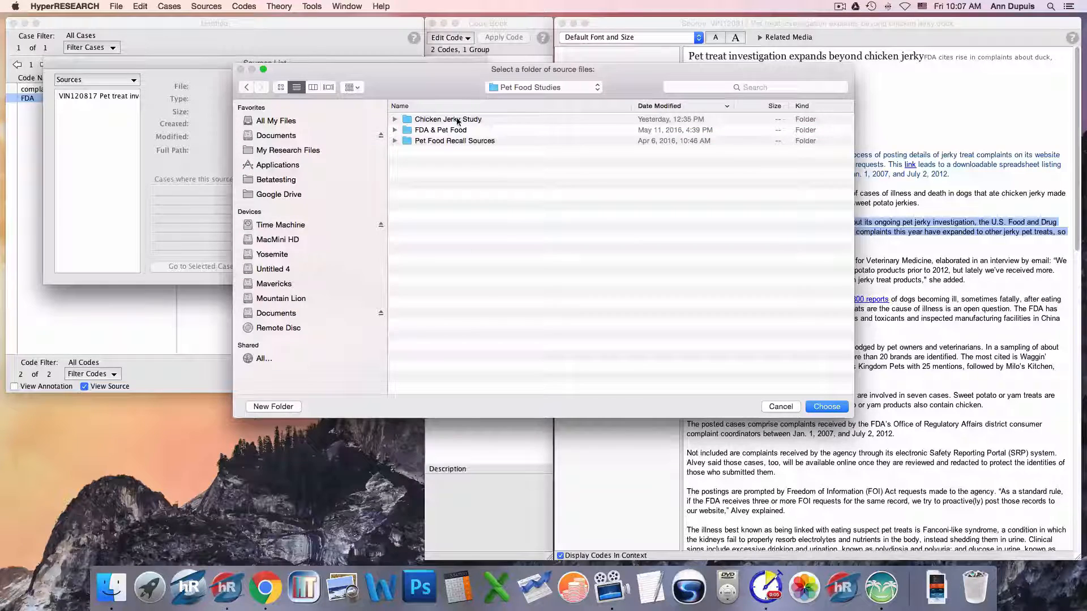
pyautogui.doubleClick(448, 119)
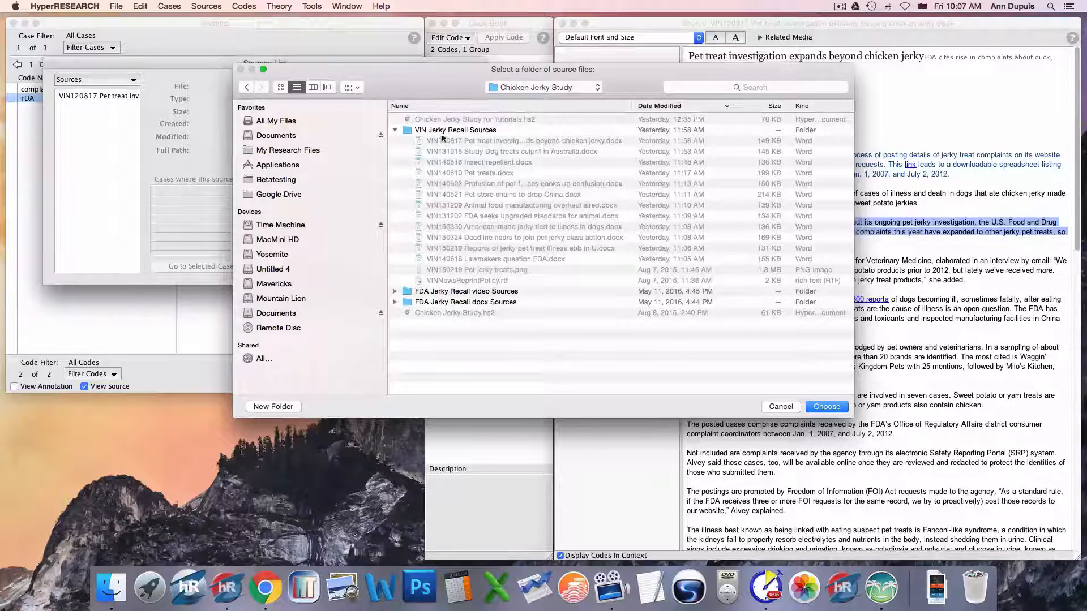
pyautogui.click(455, 129)
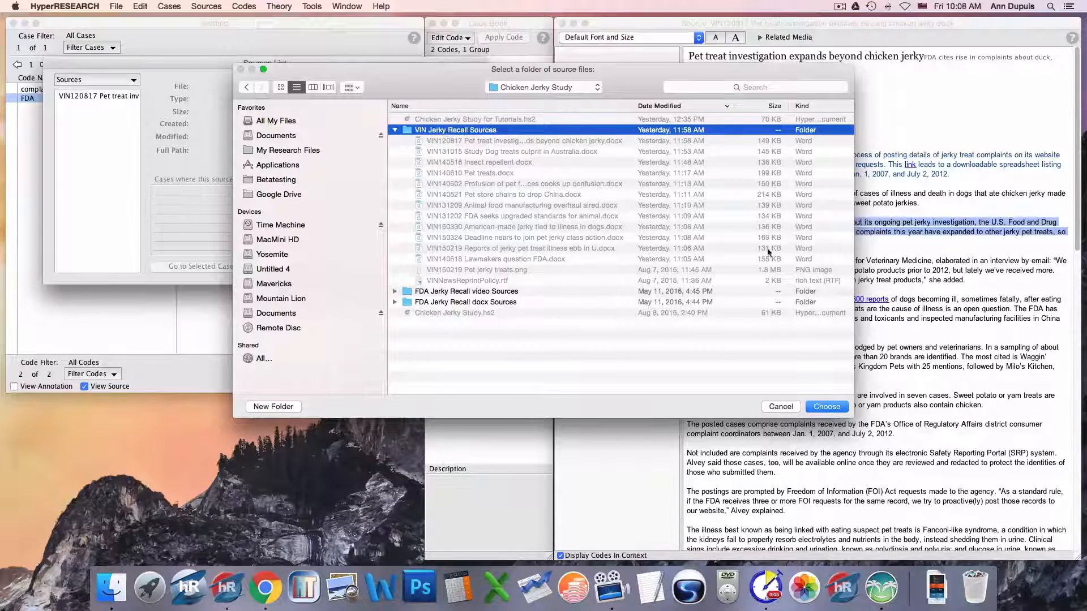
pyautogui.click(779, 407)
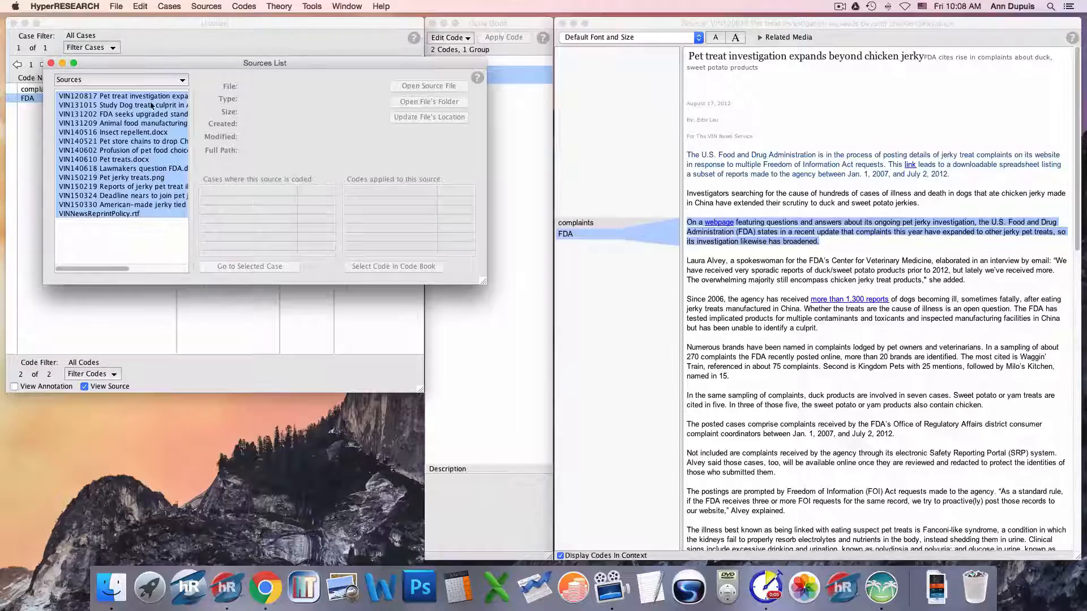
# Step: Open VIN131015 Study Dog treats culprit in Australia.docx from the Sources List
pyautogui.click(125, 104)
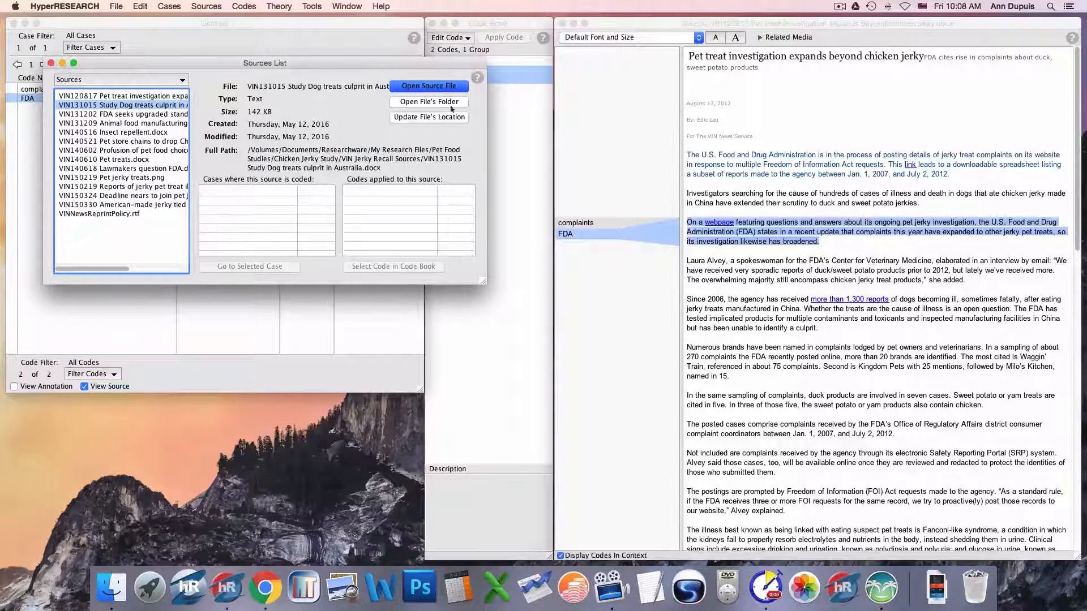
pyautogui.click(429, 86)
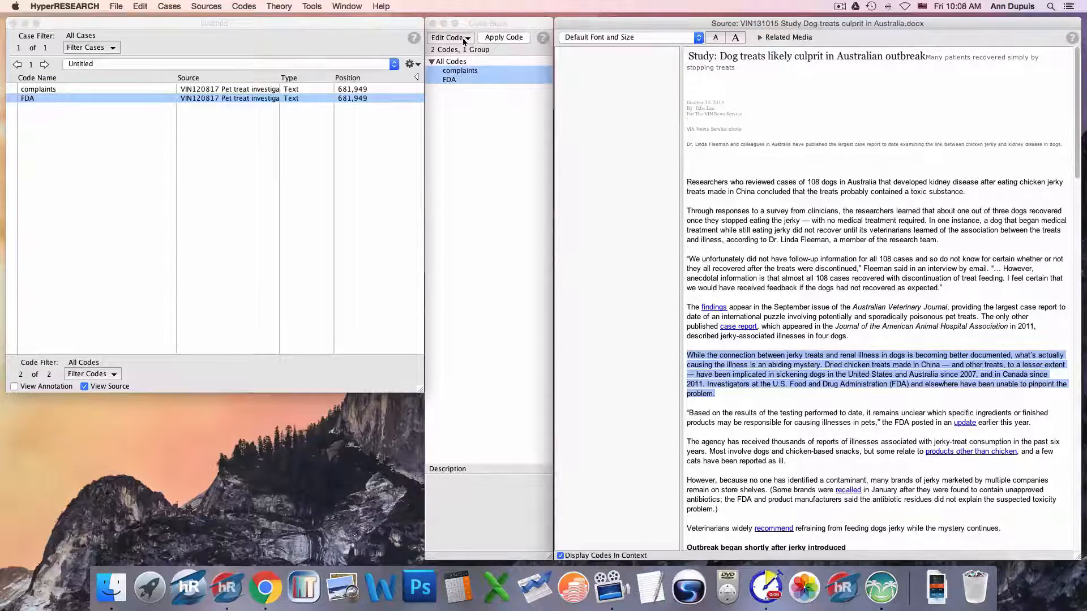
pyautogui.click(449, 38)
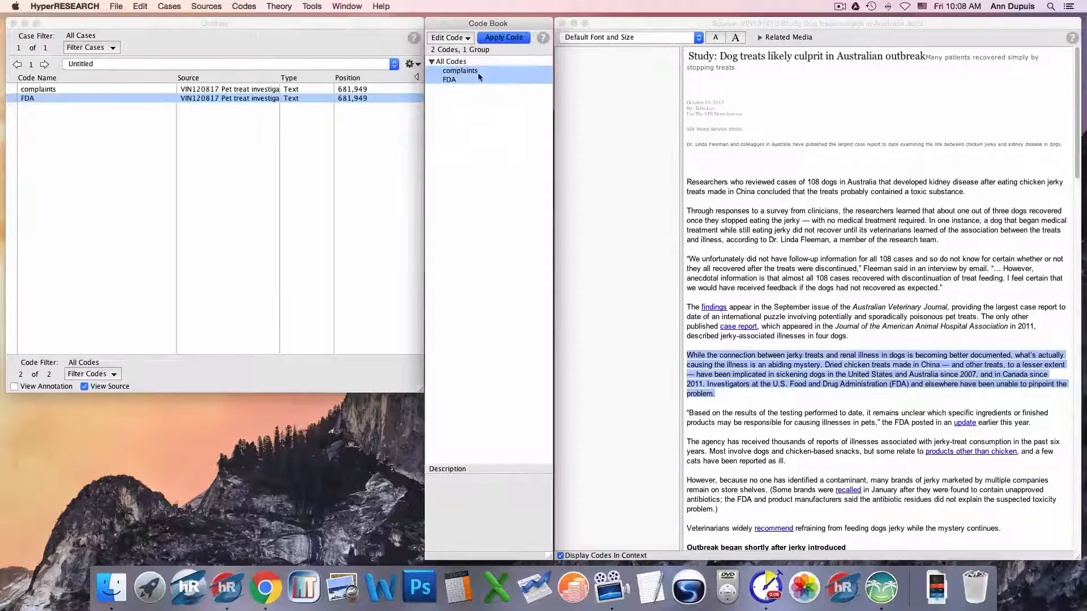
# Step: Create the code 'connection between jerky treats and illness in dogs' and apply it to the passage
pyautogui.click(449, 38)
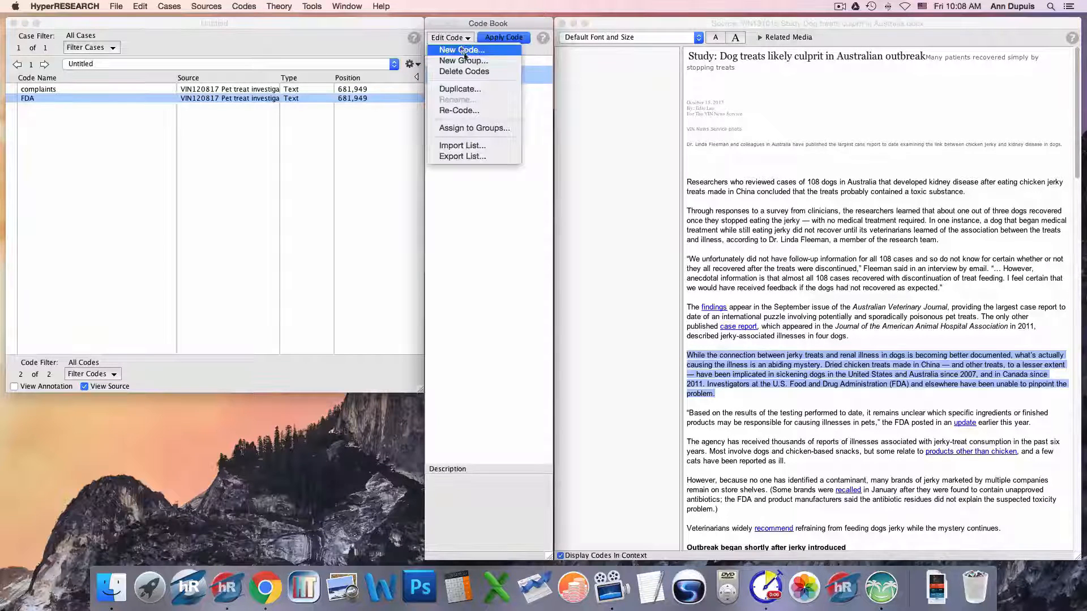
pyautogui.click(461, 49)
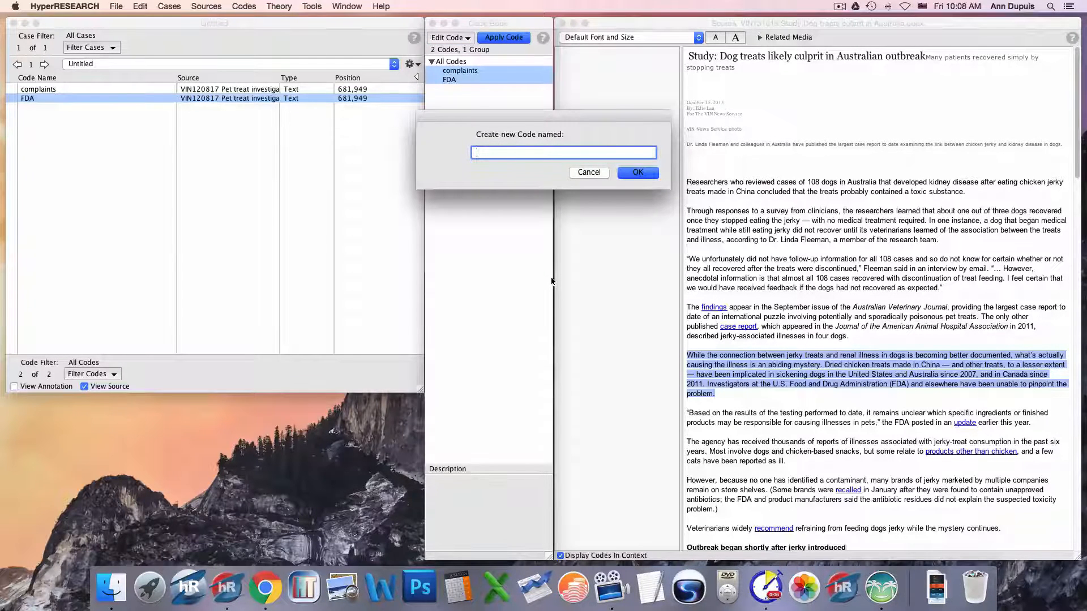
pyautogui.write('connection bet')
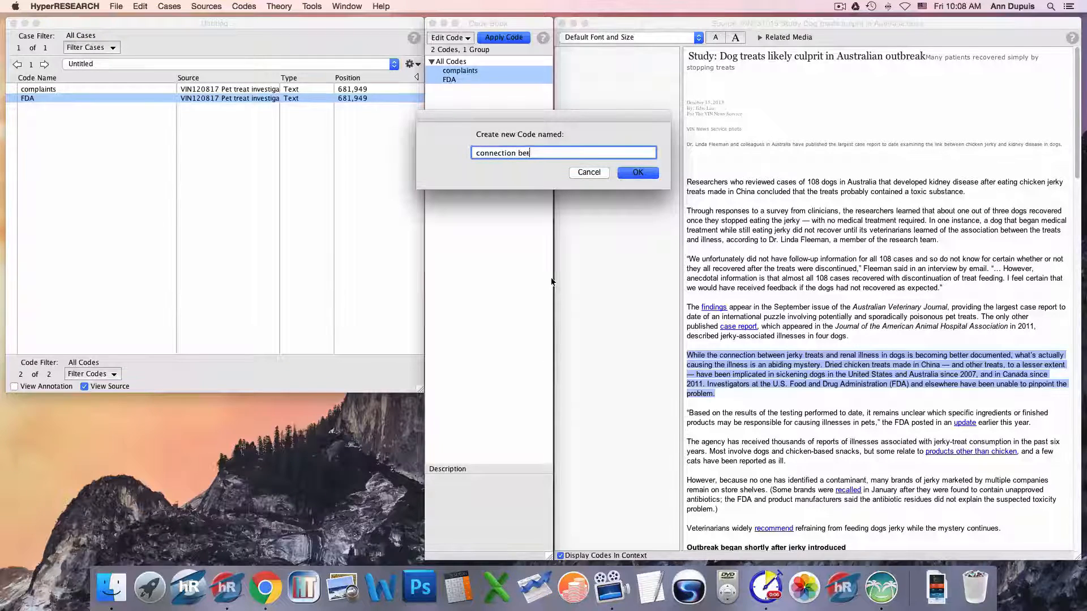
pyautogui.write('ween jerky treat')
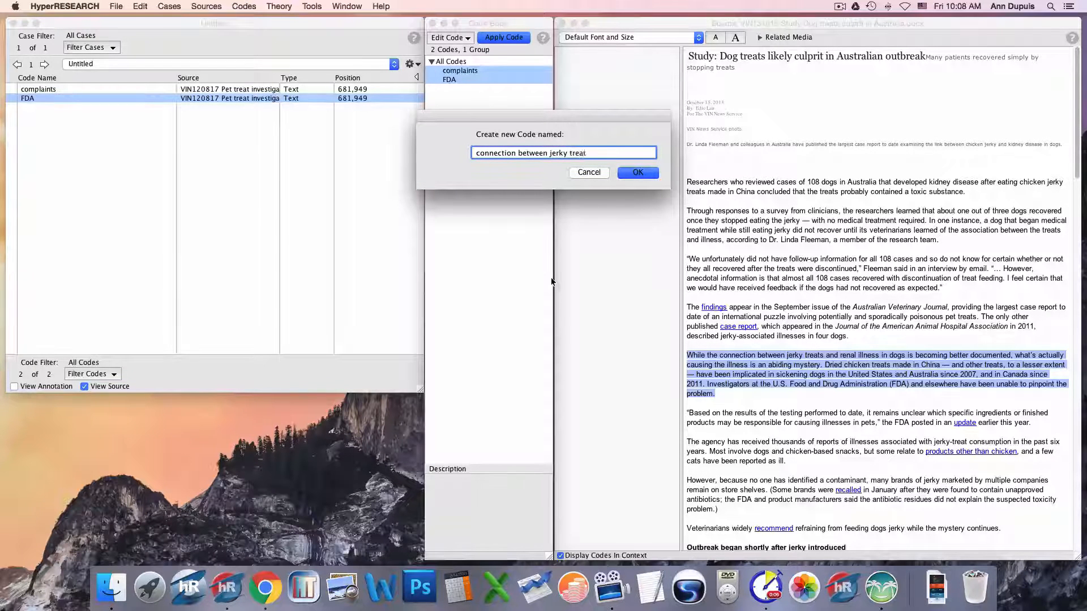
pyautogui.write('s and illness')
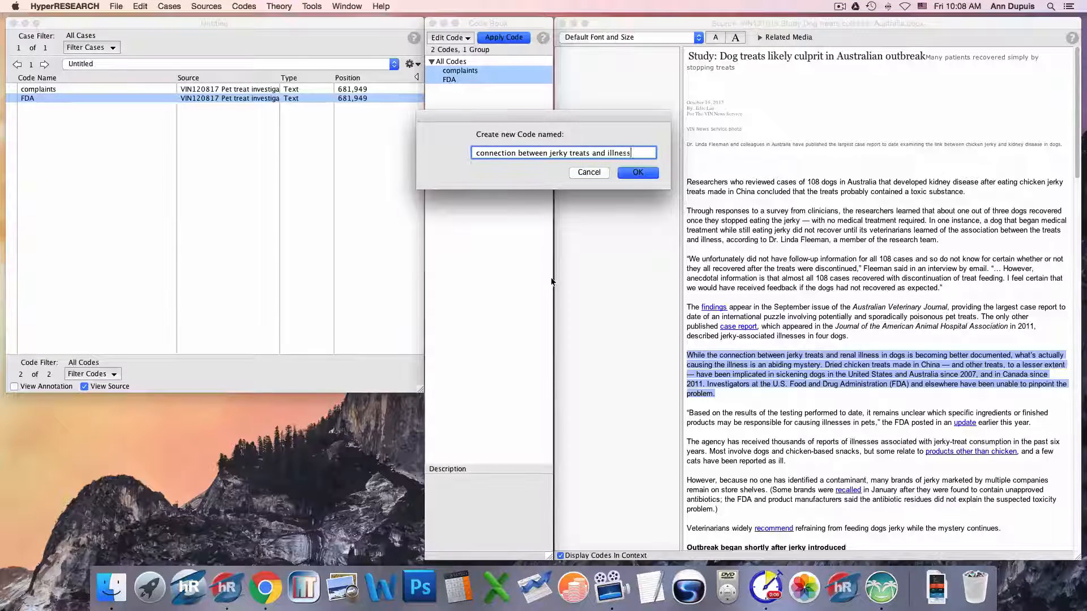
pyautogui.write('in dogs')
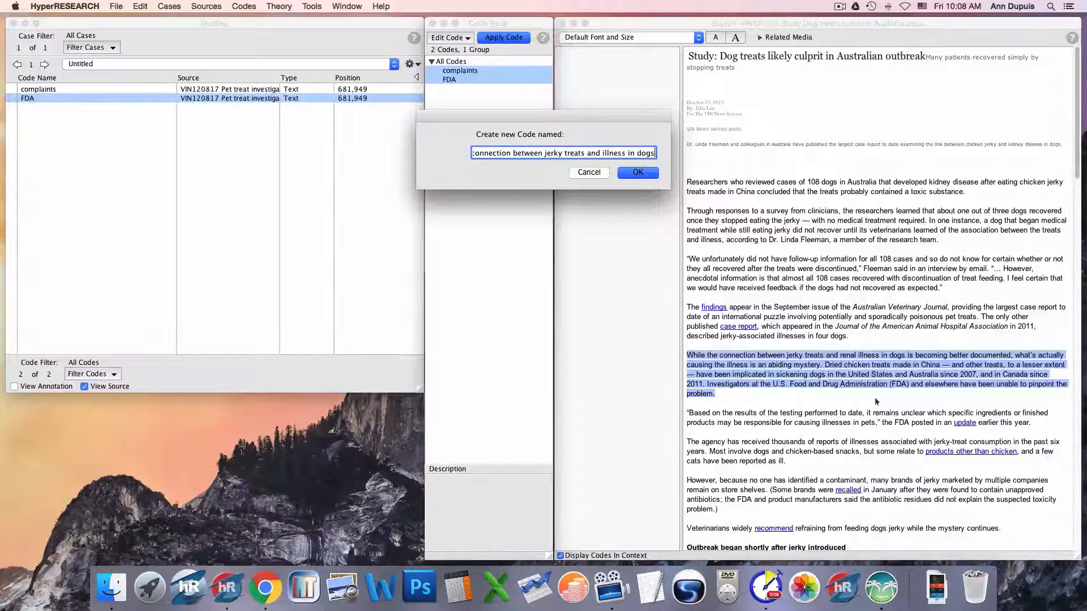
pyautogui.click(636, 172)
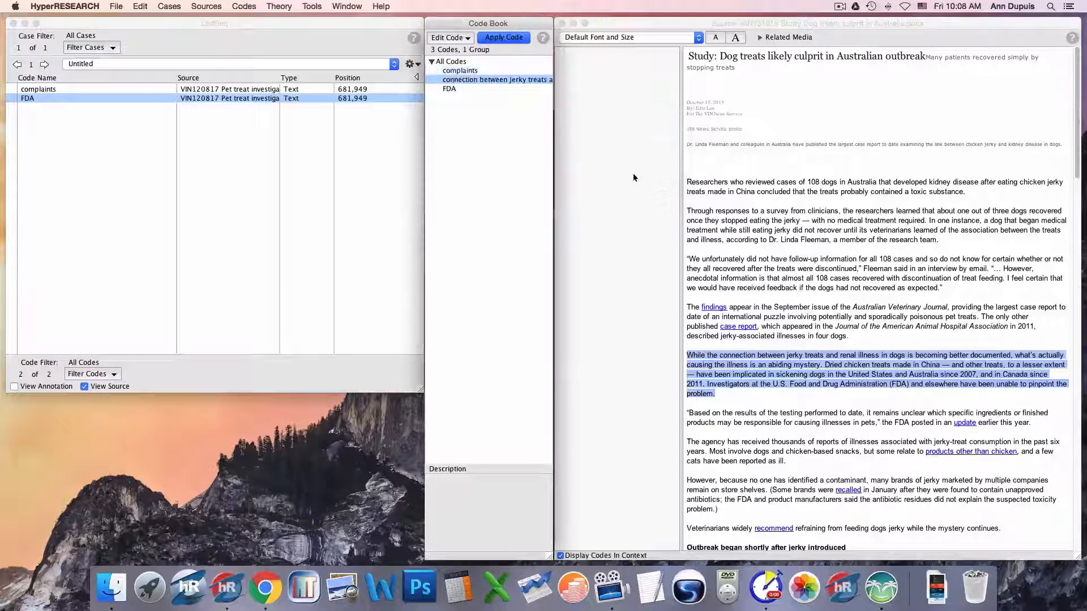
pyautogui.click(503, 38)
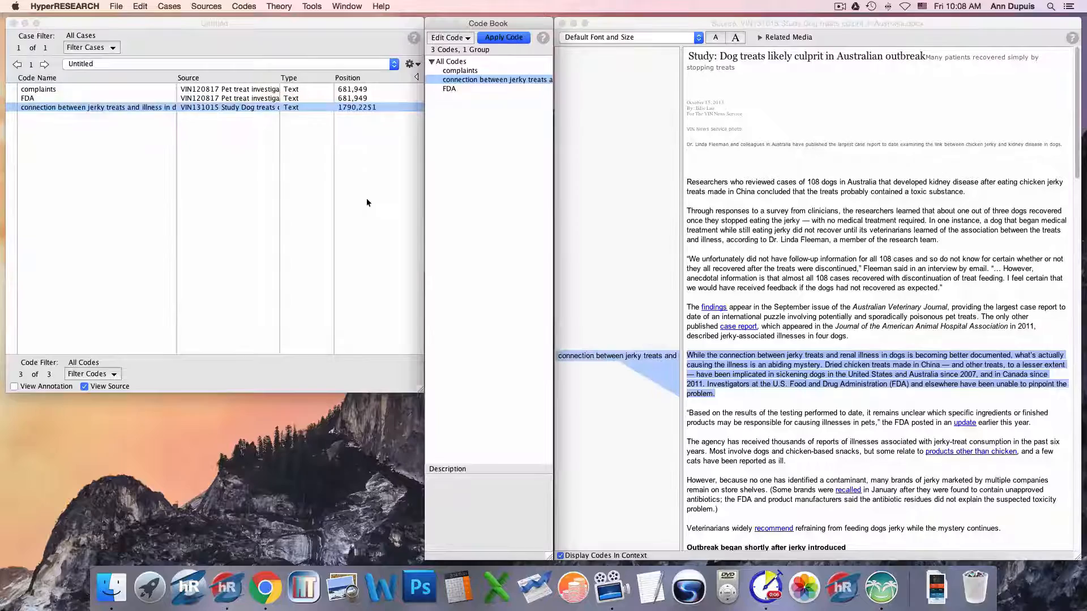